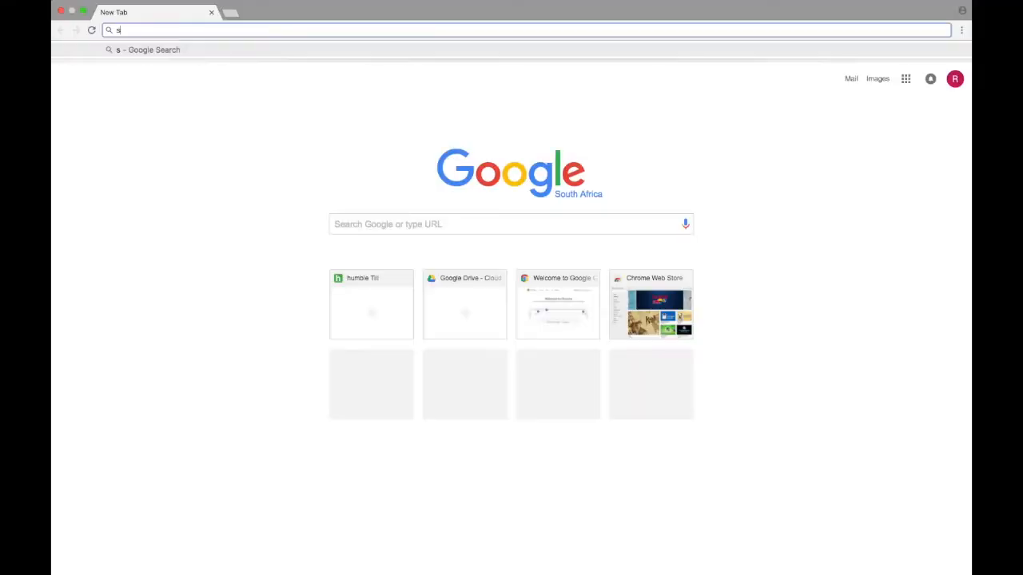
Step: Load support.humbletill.com in Chrome and scroll through the Help Centre page
text(support.humbletill.com/hc/en-gb)
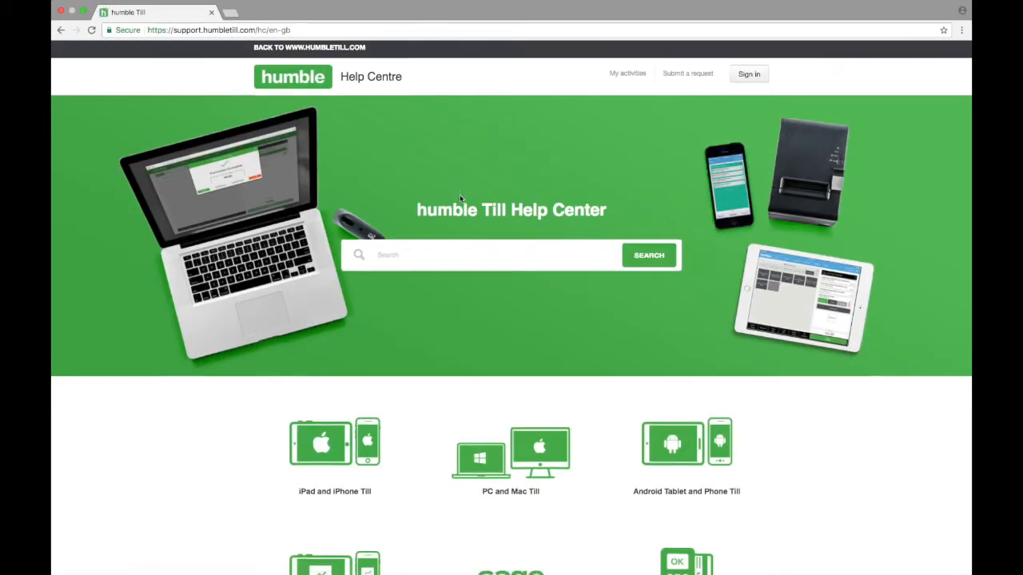
scroll(down, 3)
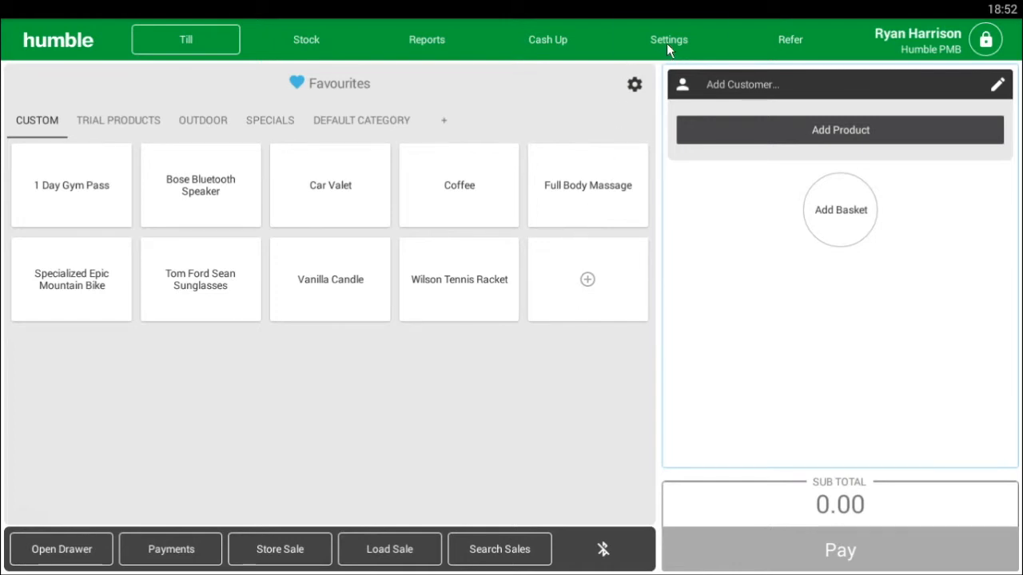
Step: Show Settings > Products, toggling Active Products Only off and back on
click(668, 39)
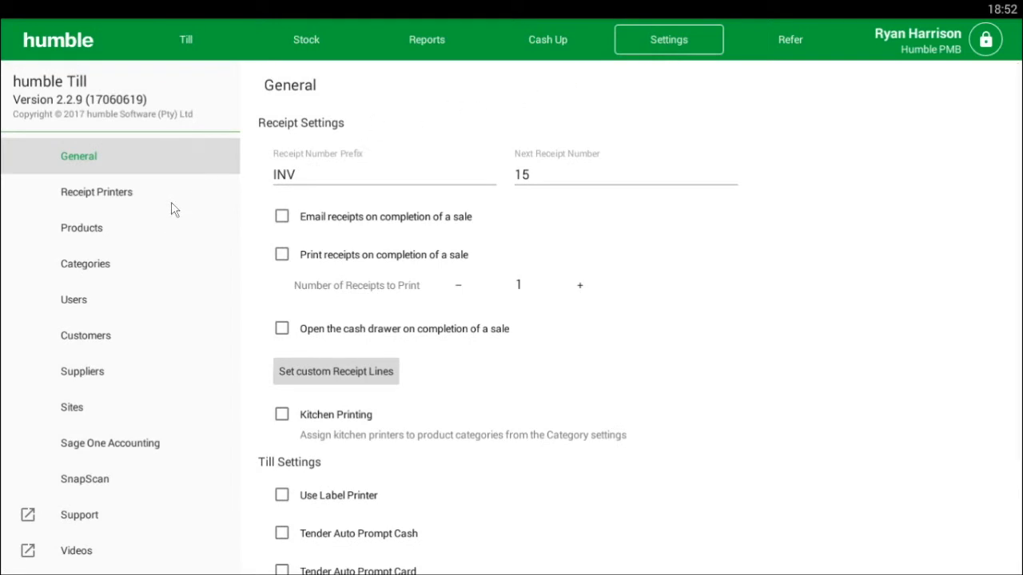
click(81, 227)
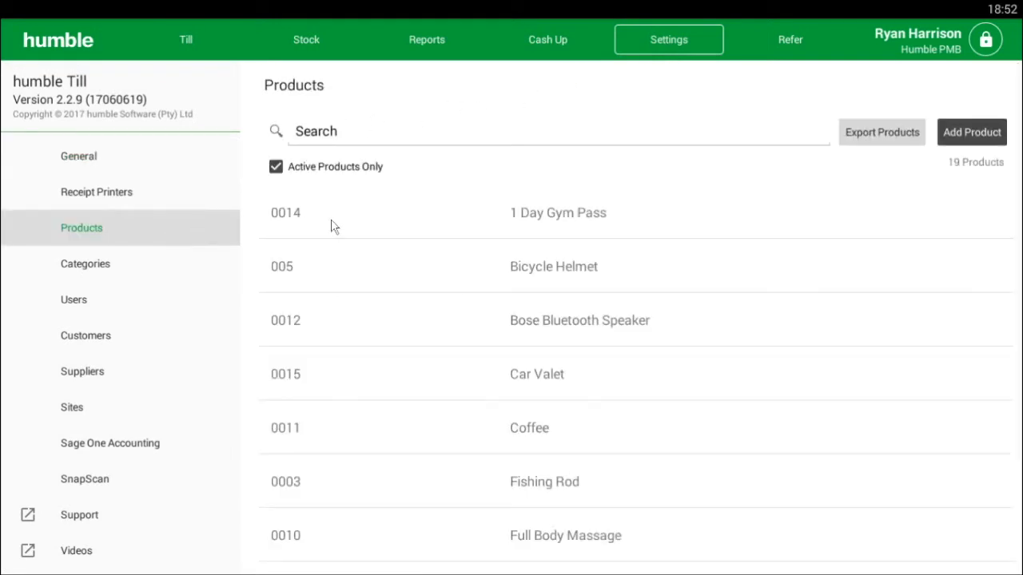
mouse_move(379, 242)
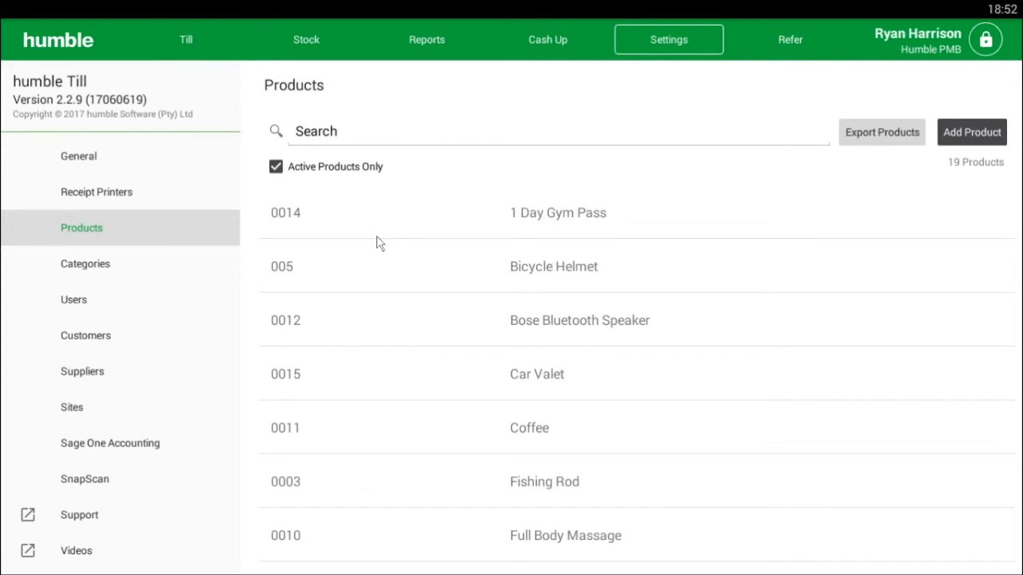
click(276, 166)
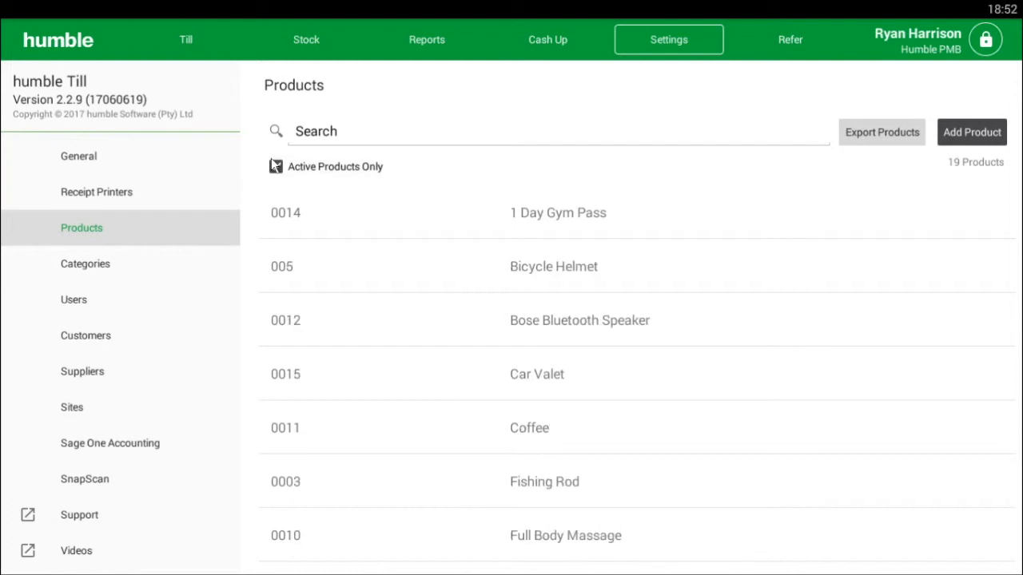
click(275, 167)
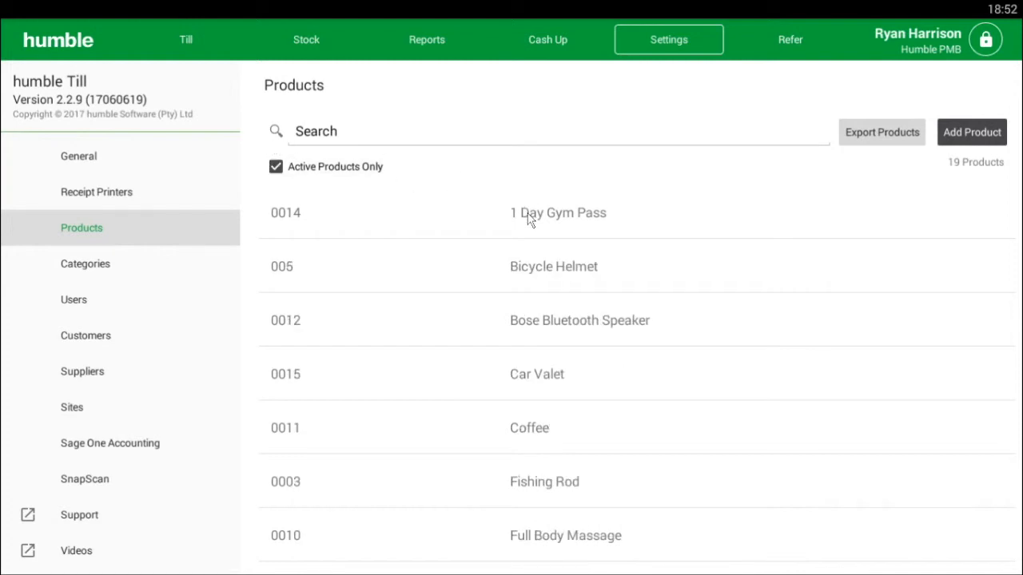
mouse_move(893, 146)
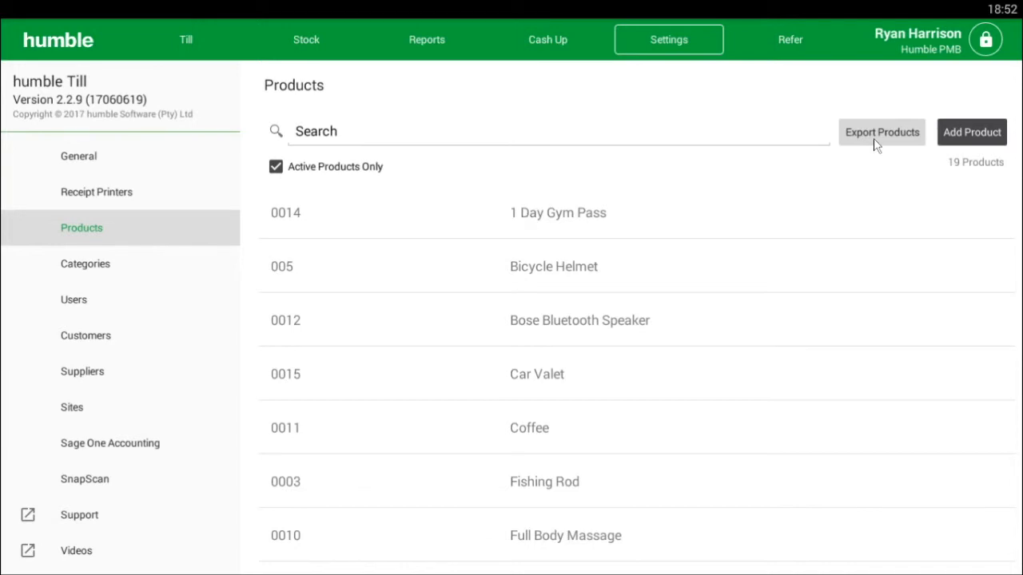
mouse_move(320, 403)
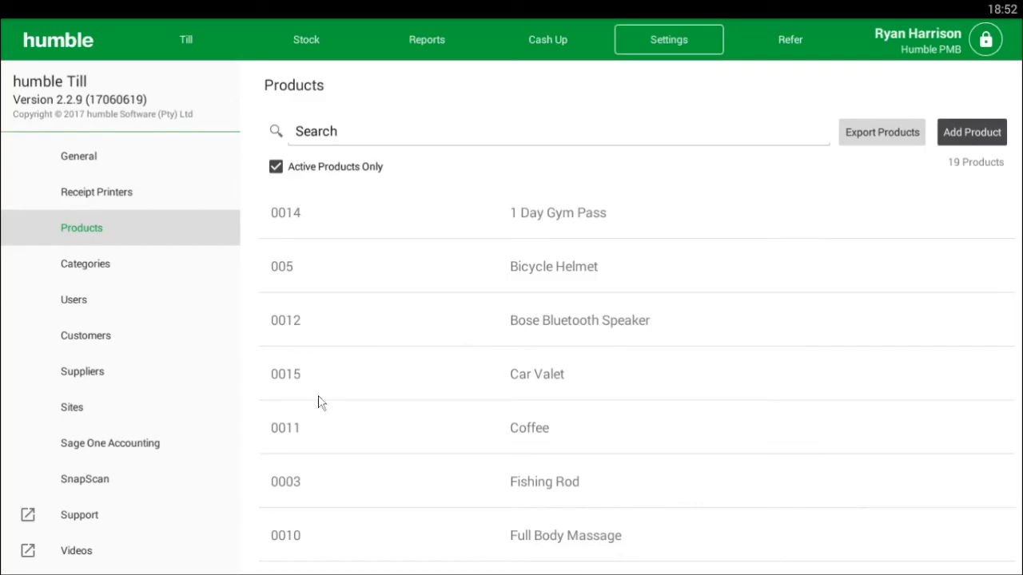
mouse_move(664, 255)
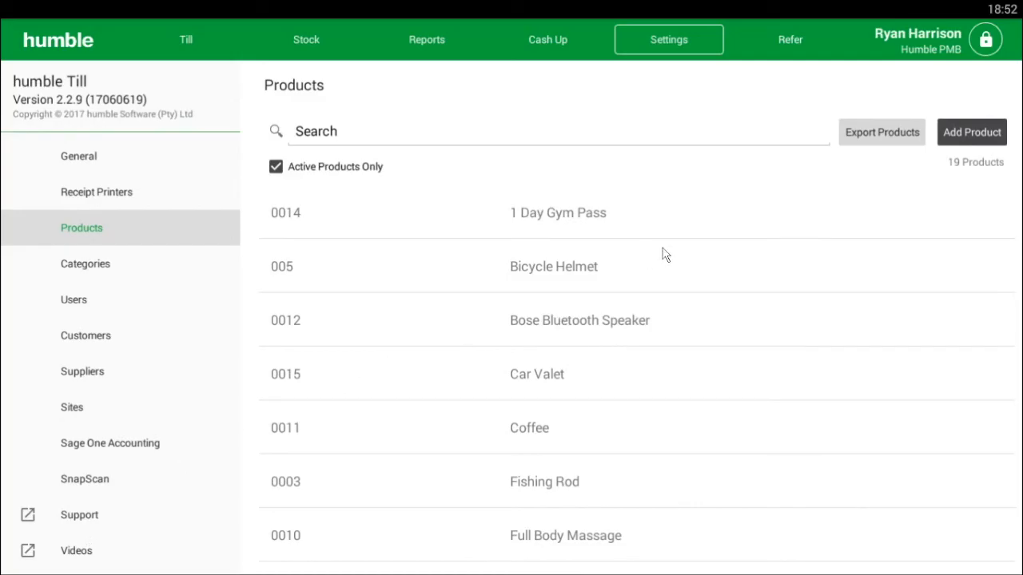
Step: Start a new product with code 0020, description Childrens Bike, category Outdoor
click(972, 132)
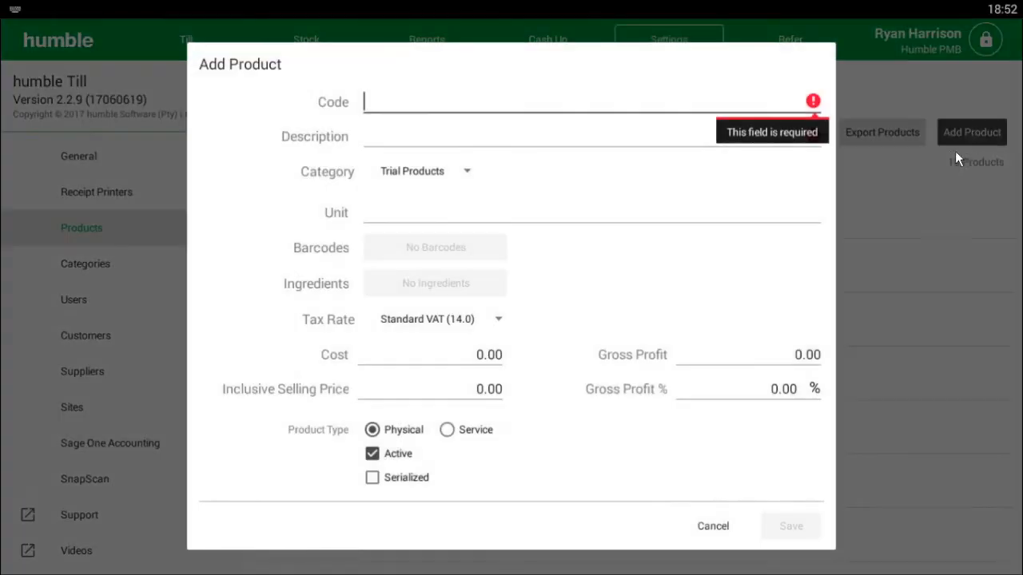
mouse_move(686, 267)
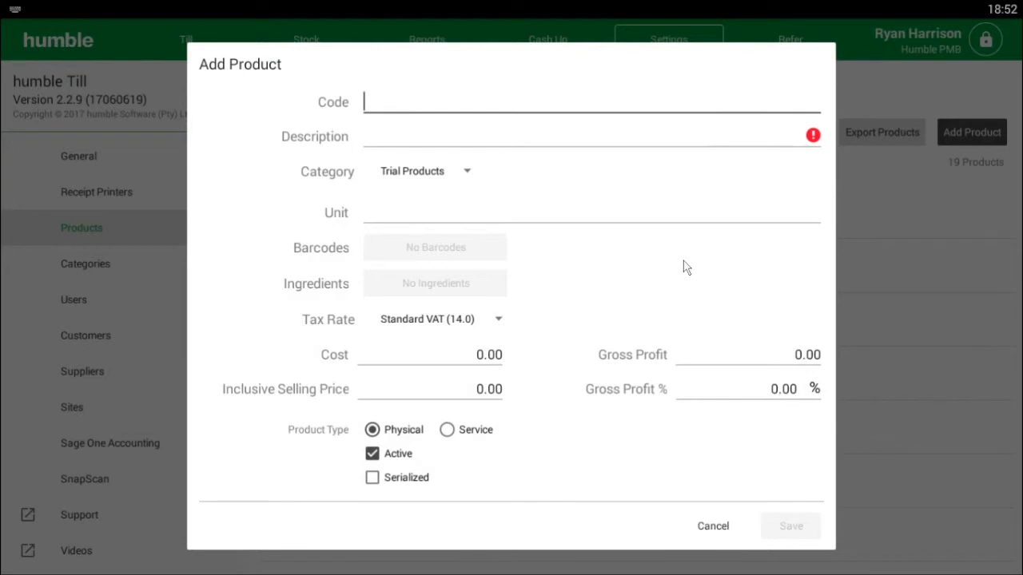
text(0020)
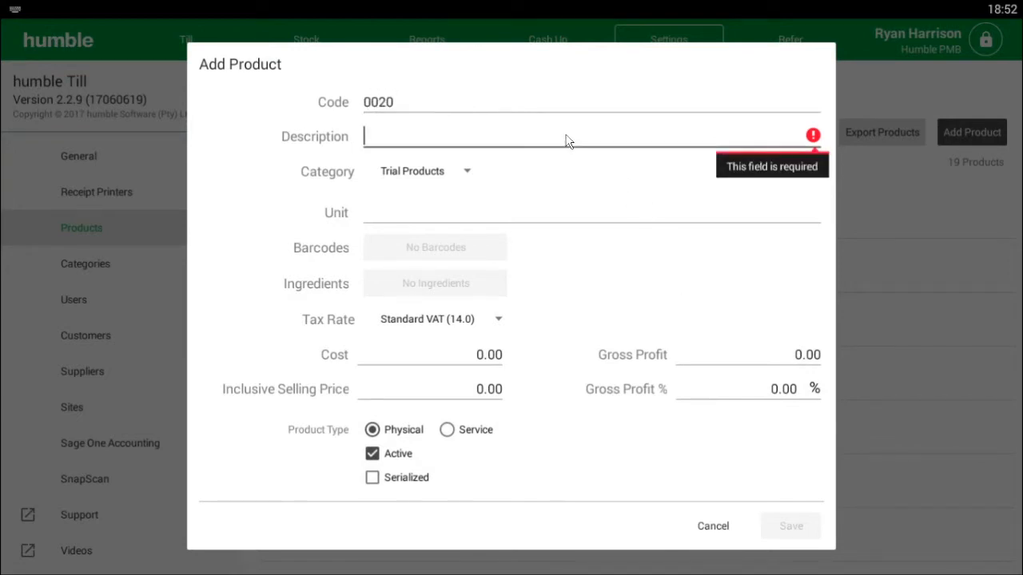
mouse_move(526, 144)
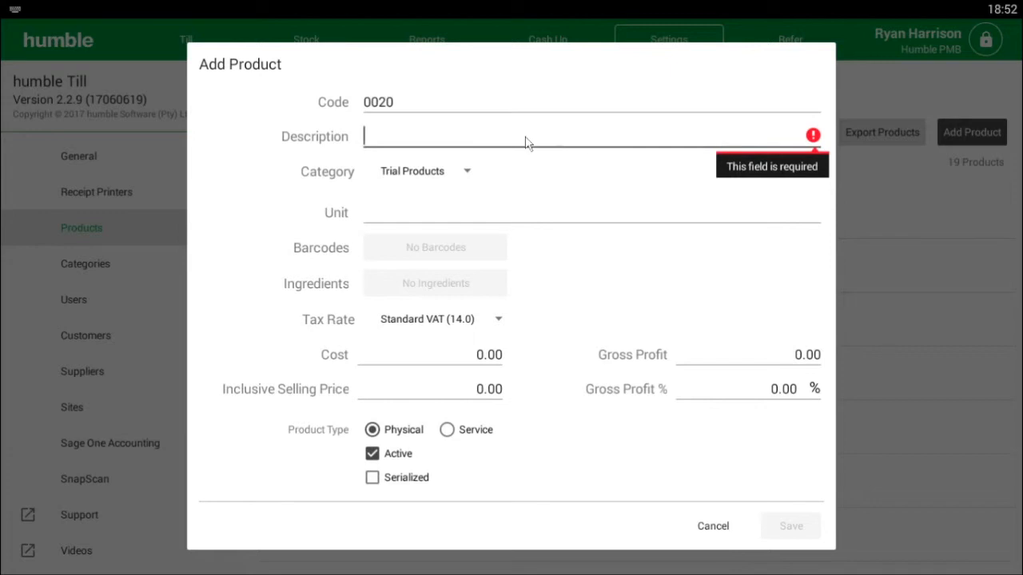
text(Childrens Bike)
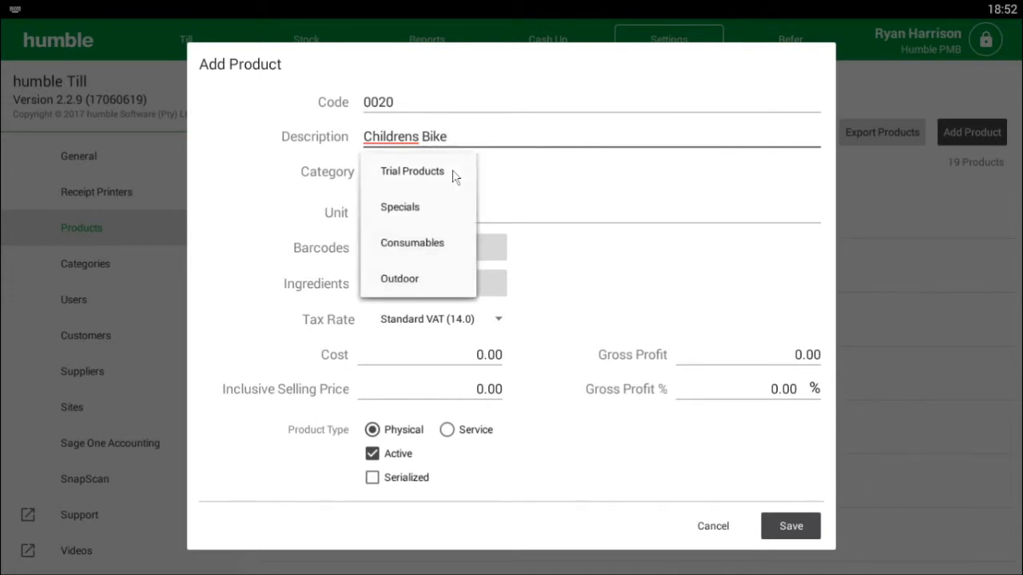
click(398, 279)
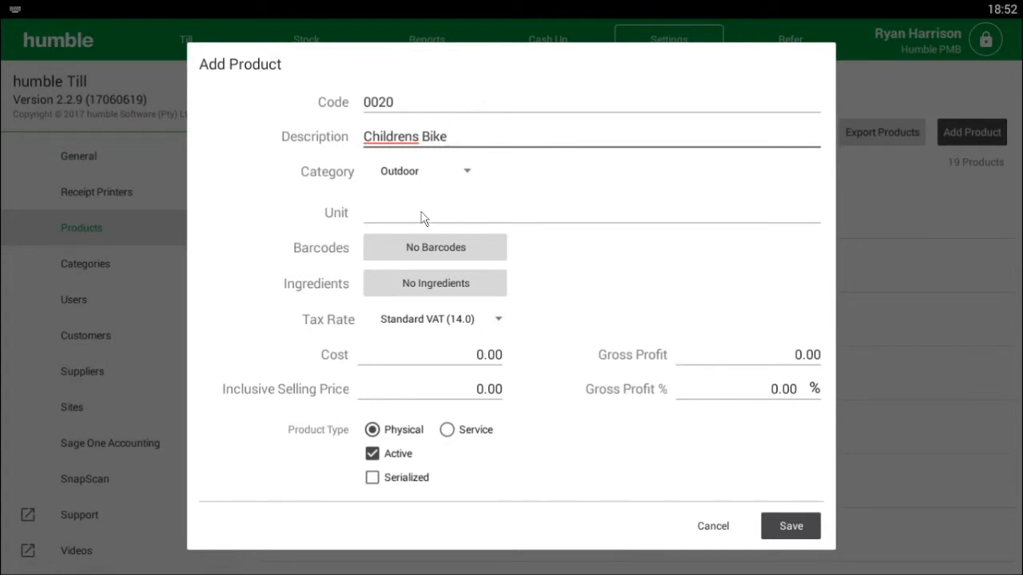
mouse_move(431, 221)
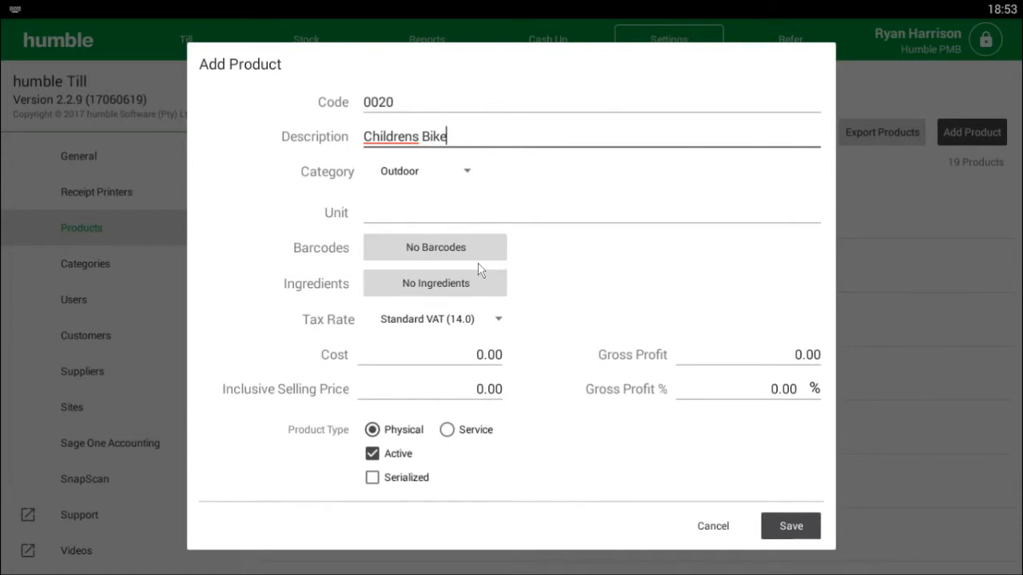
mouse_move(470, 290)
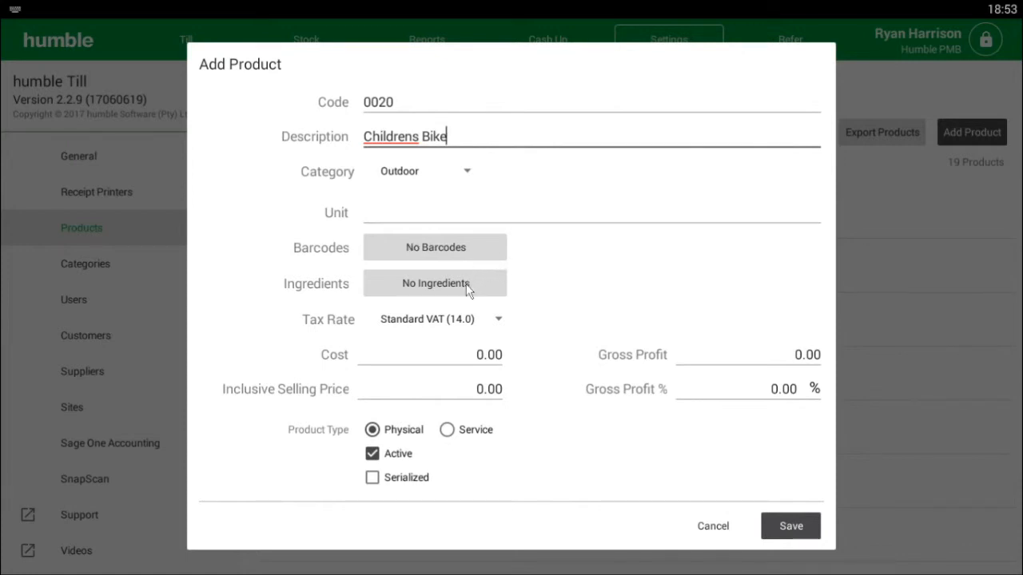
mouse_move(499, 287)
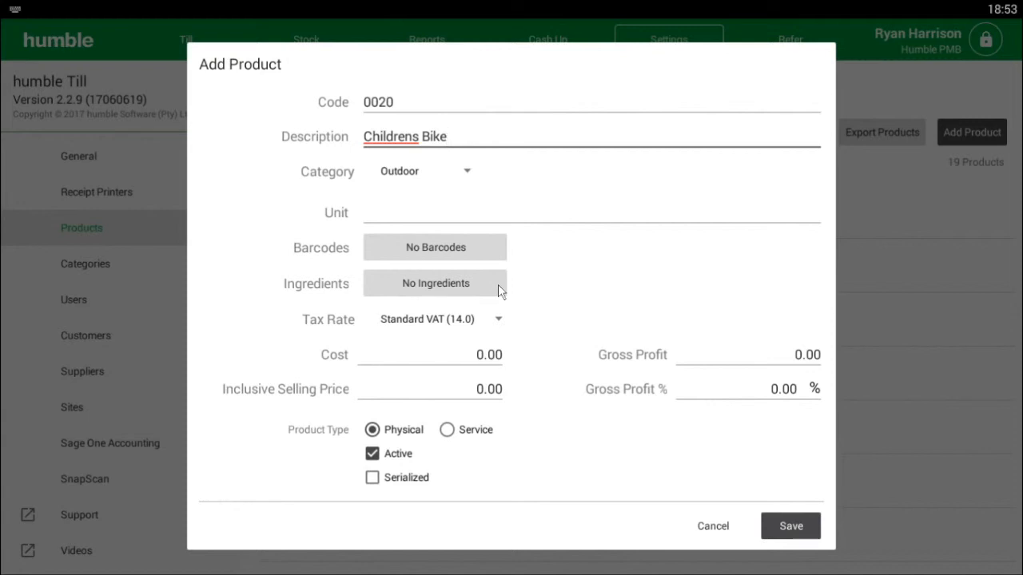
Step: Pick the product's tax rate and enter cost 700 and selling price 1000
click(444, 136)
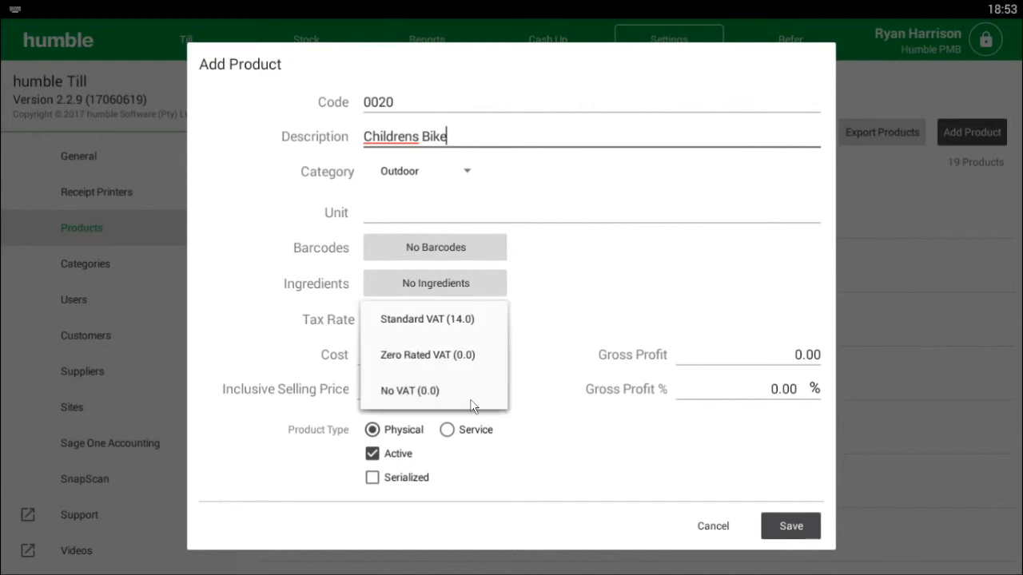
mouse_move(474, 363)
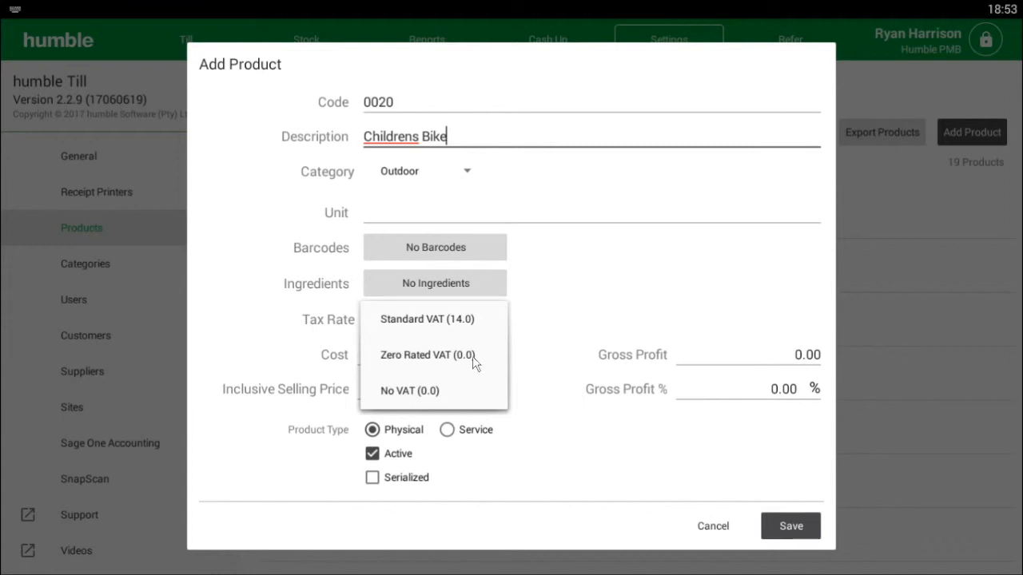
mouse_move(473, 333)
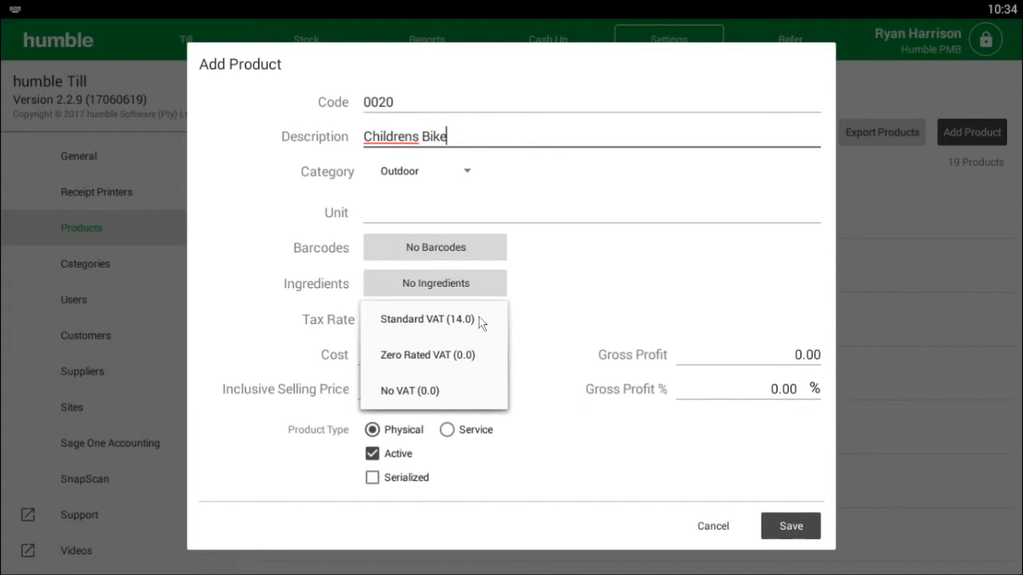
mouse_move(557, 303)
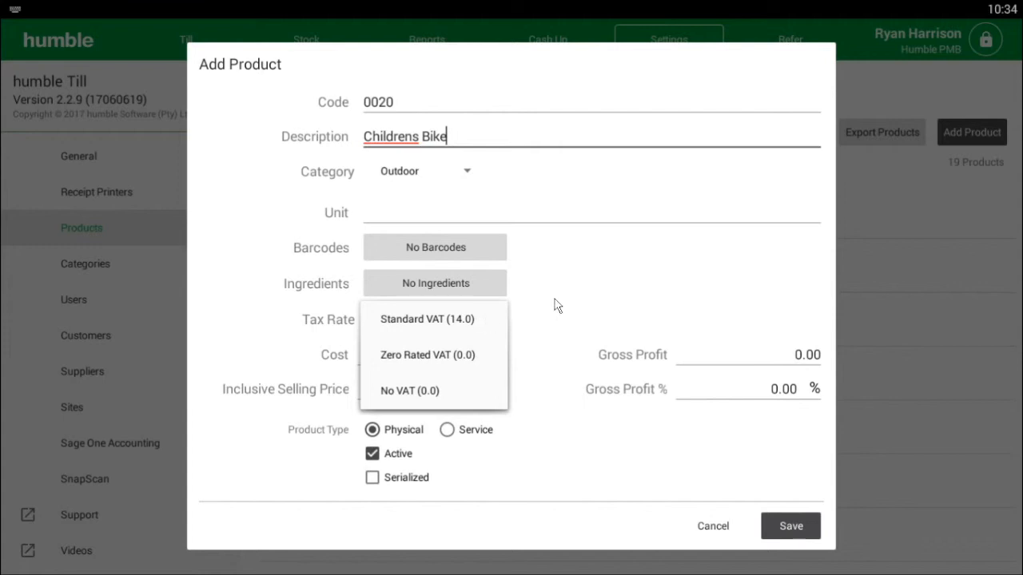
click(424, 319)
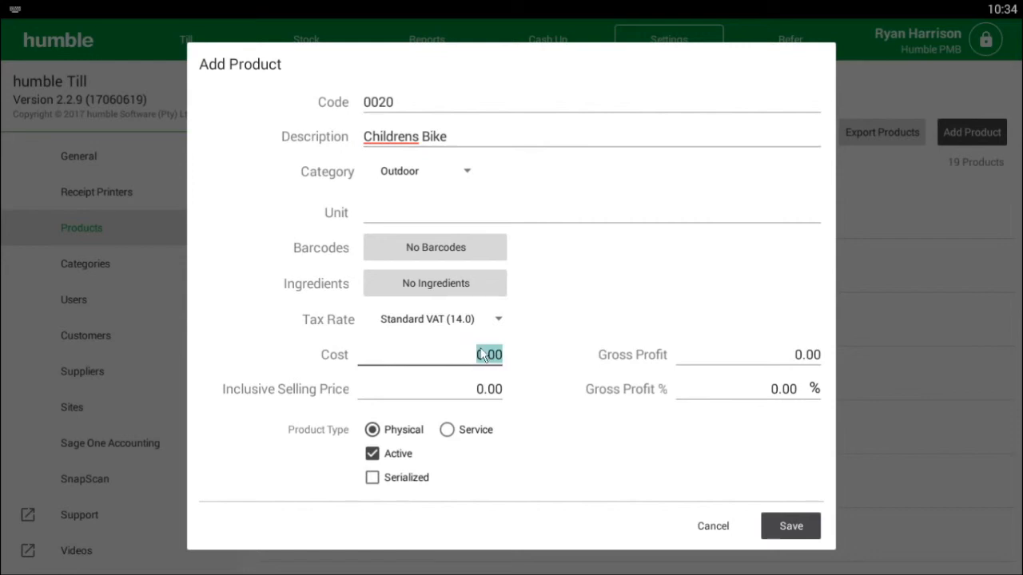
text(700)
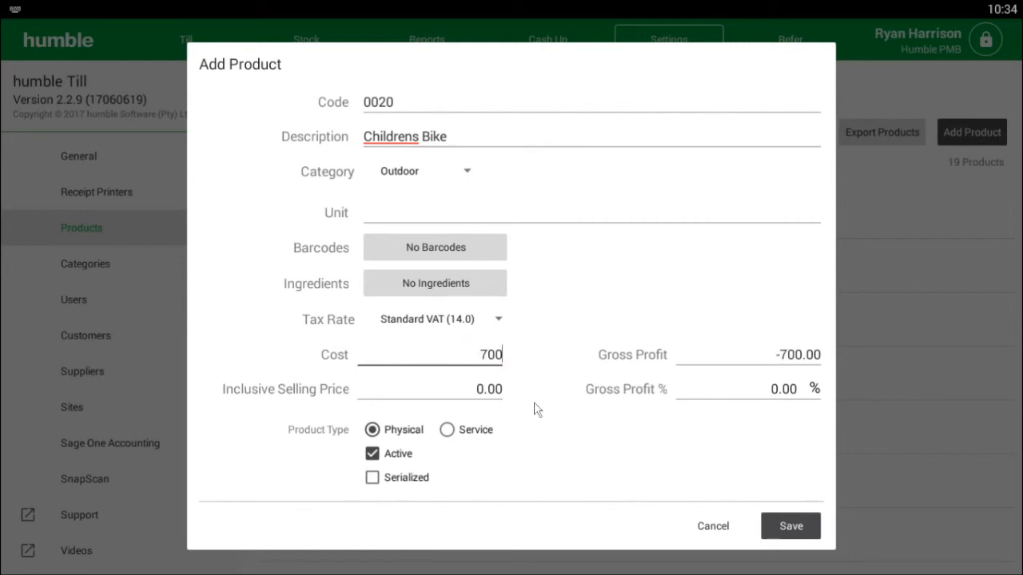
text(1000)
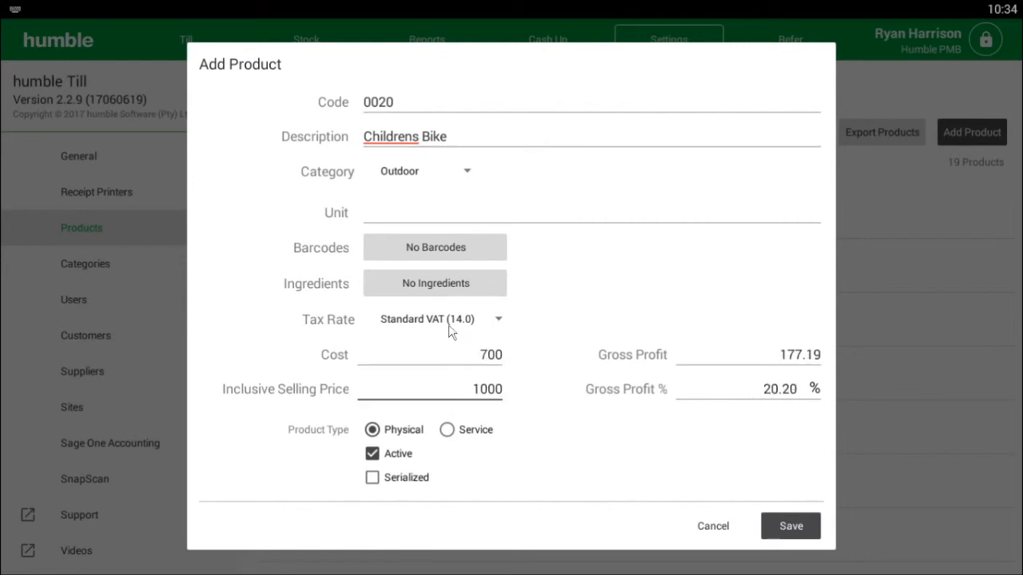
Step: Keep Childrens Bike as a physical, non-serialized product and save it
click(447, 430)
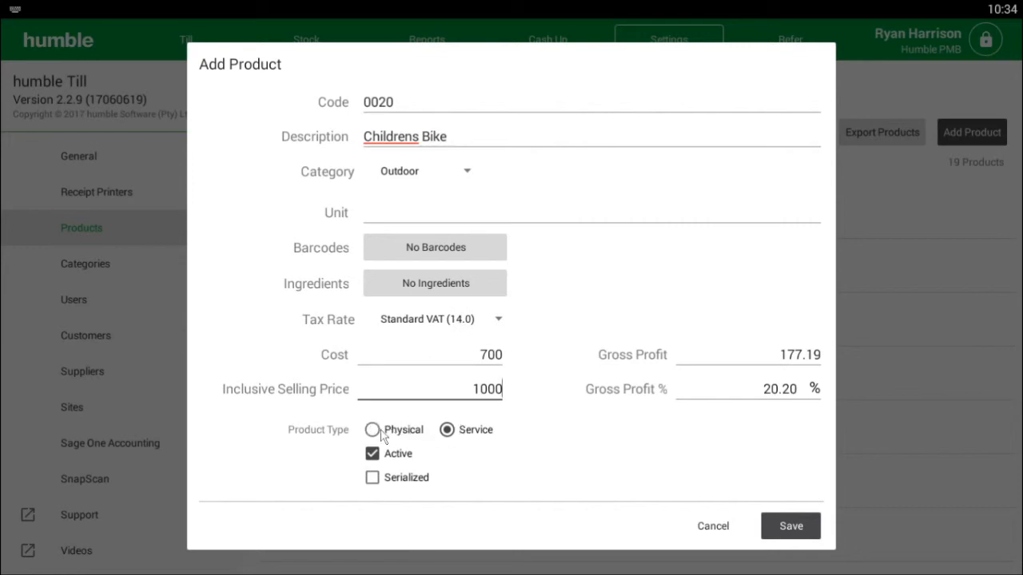
click(371, 429)
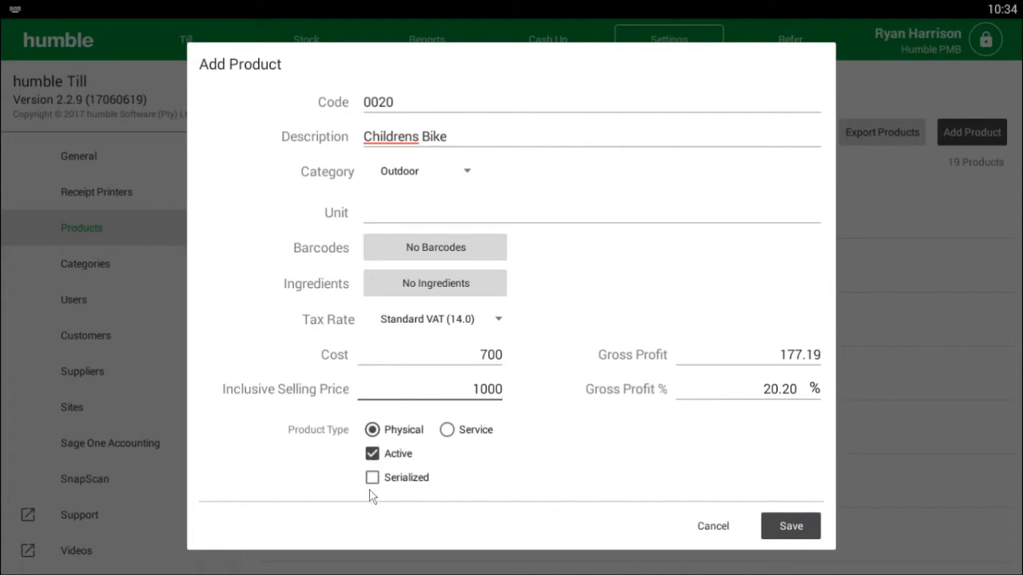
mouse_move(376, 487)
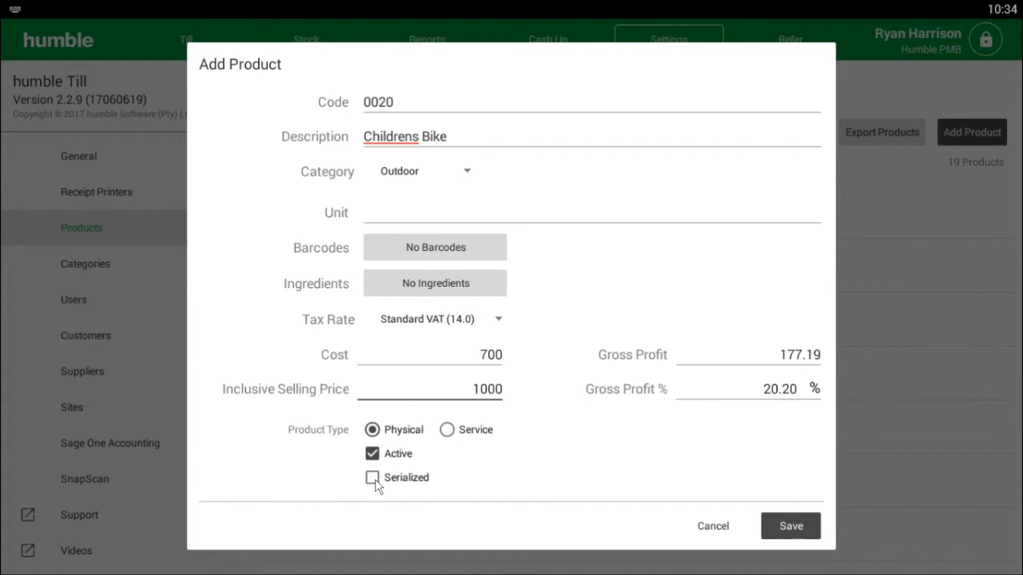
click(372, 478)
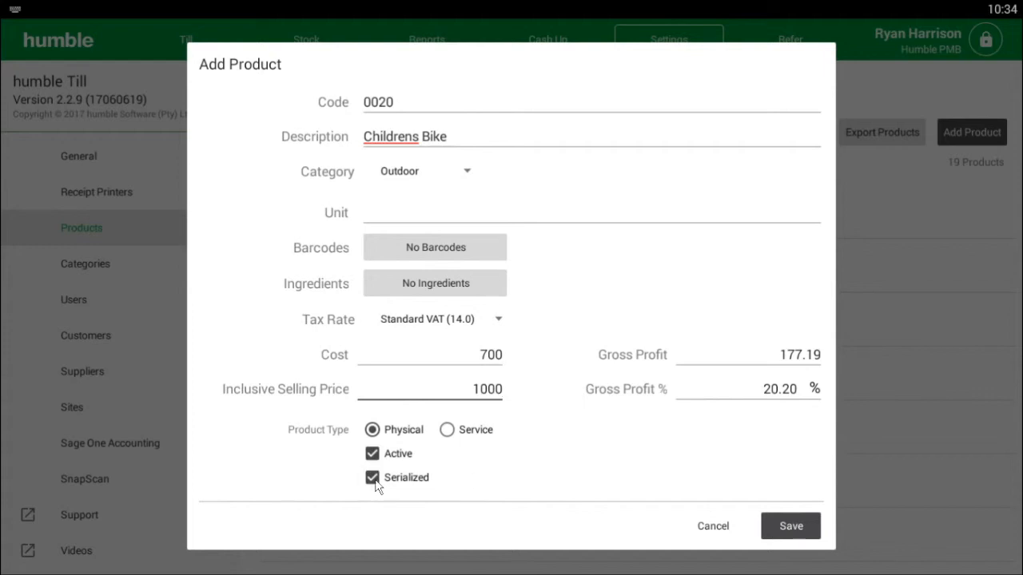
click(372, 477)
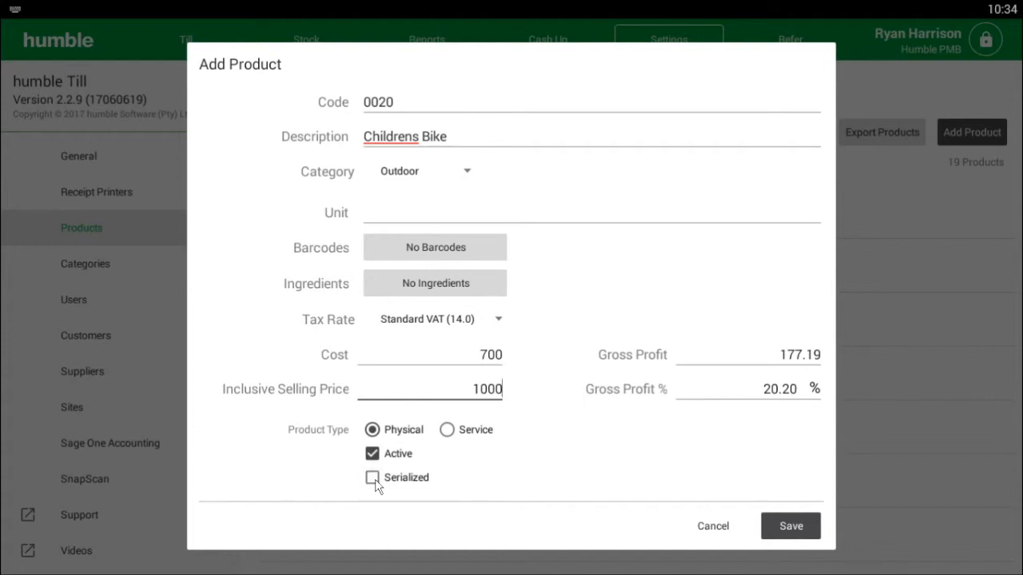
click(791, 526)
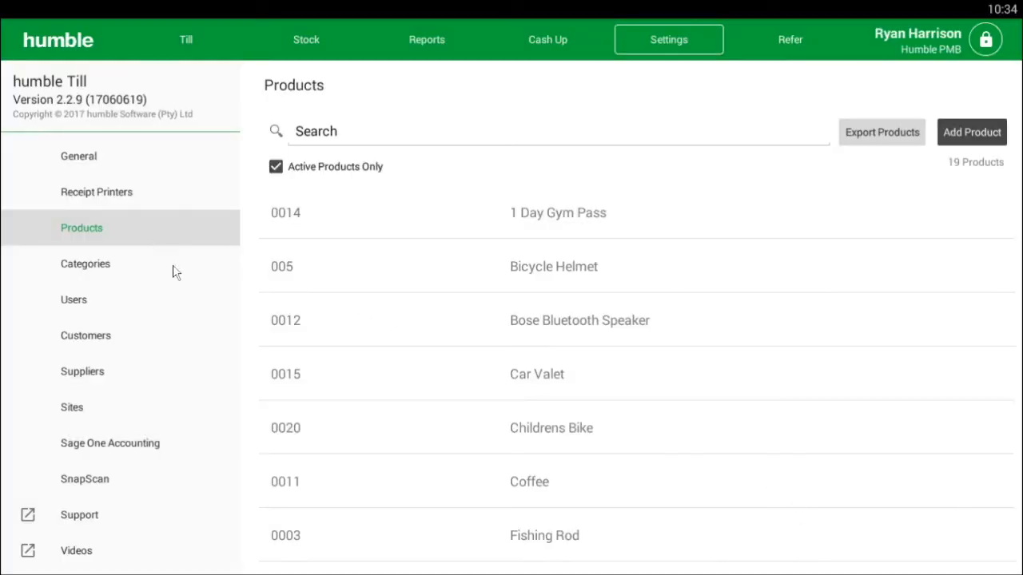
Step: Show Settings > Suppliers, toggle Active Suppliers Only, and start a new supplier
click(82, 372)
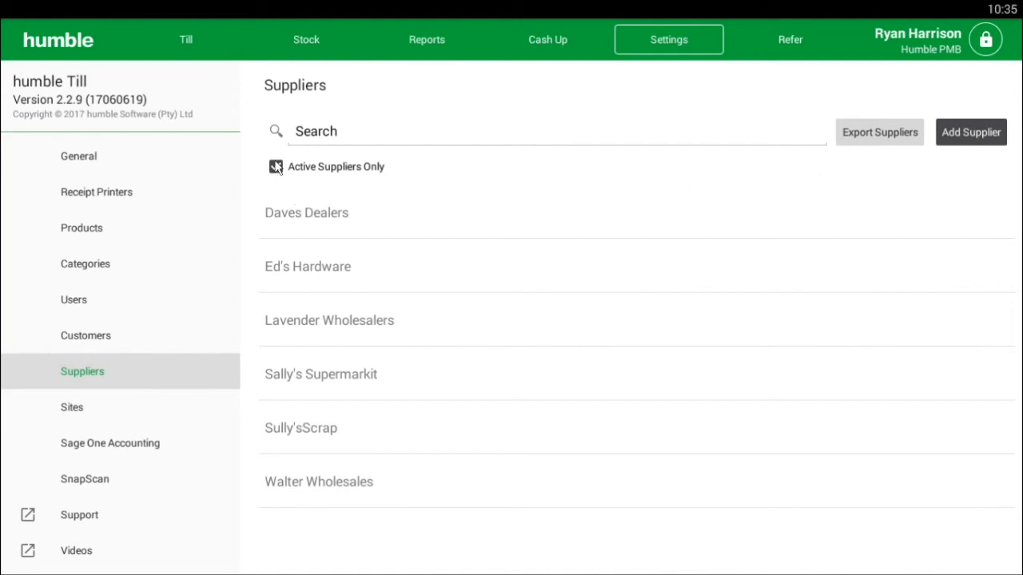
click(276, 167)
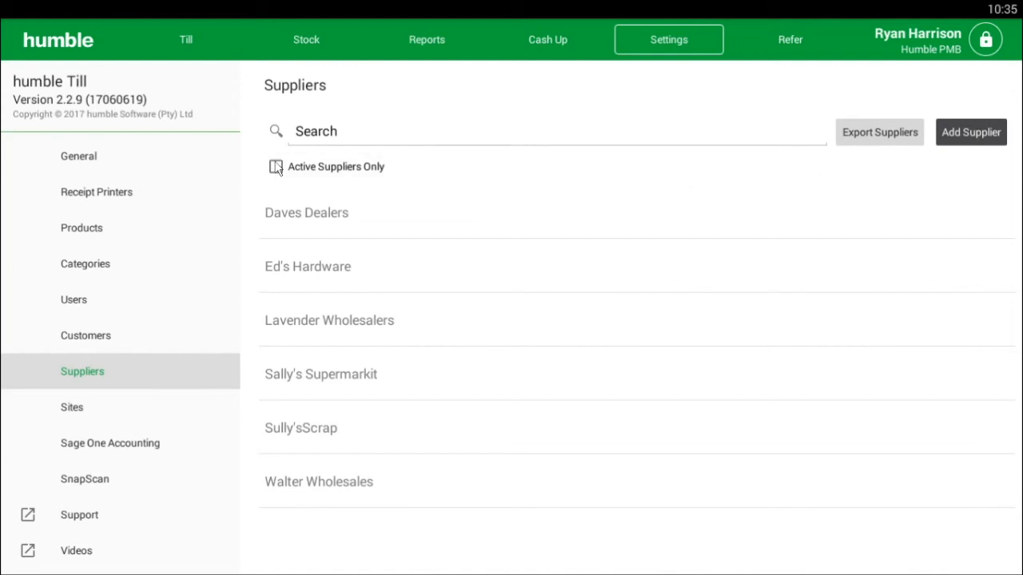
click(275, 167)
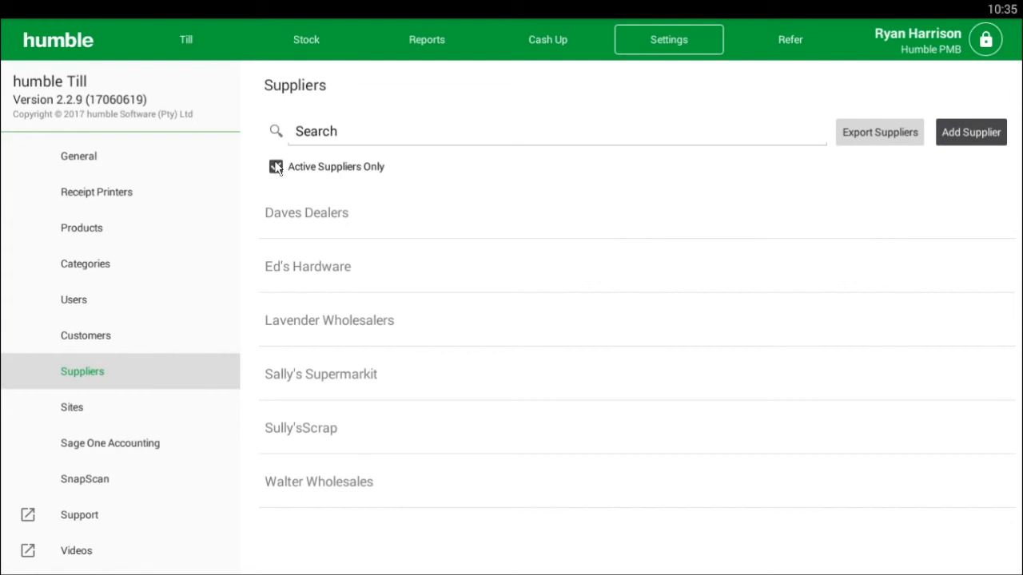
click(276, 166)
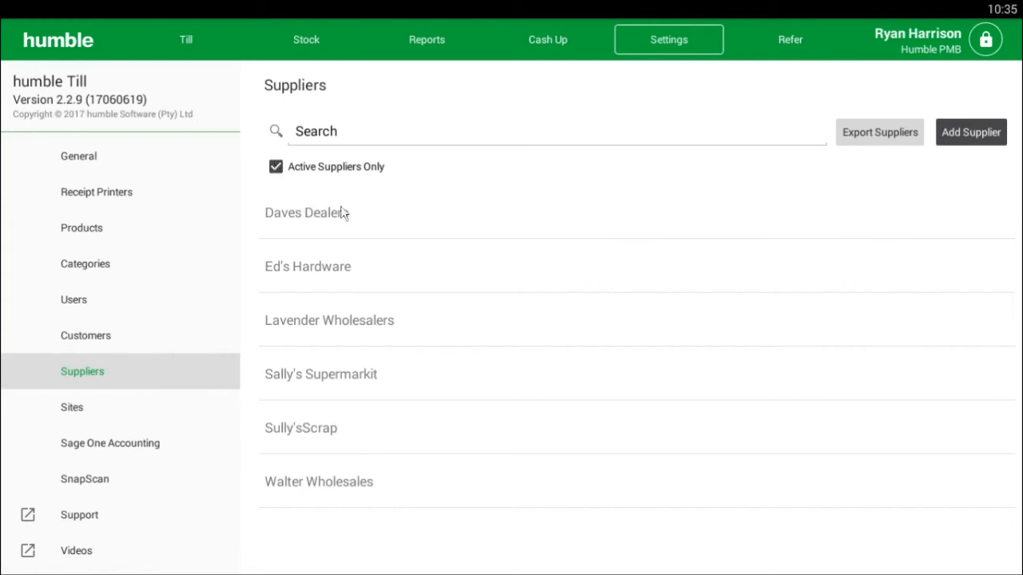
click(971, 132)
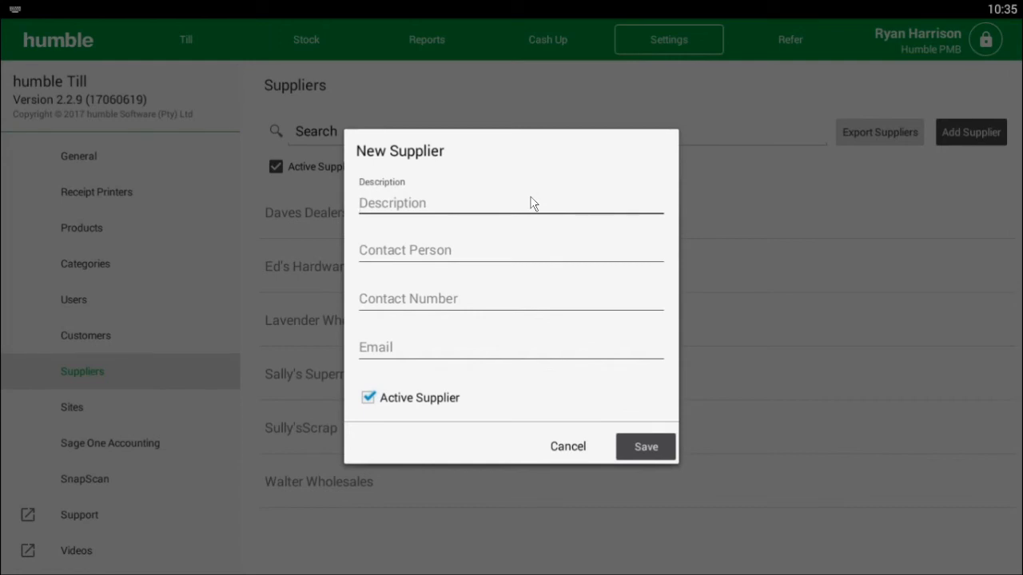
text(Franks)
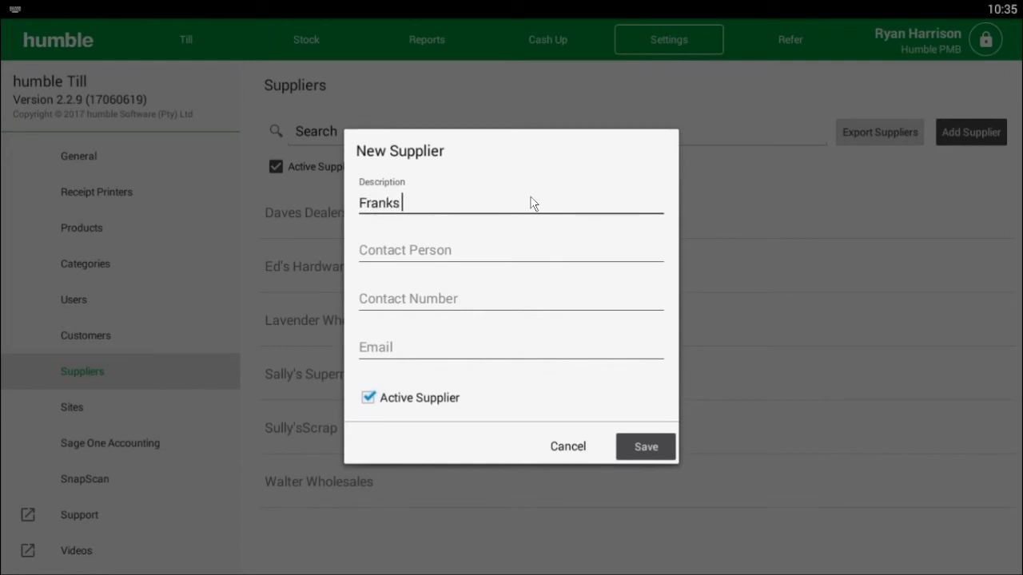
text(Food)
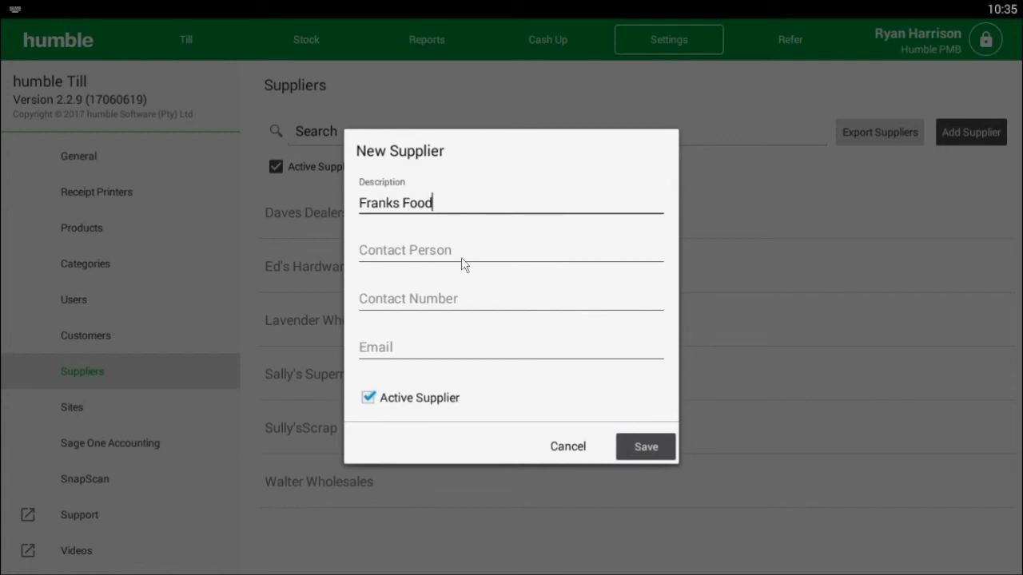
text(Frank)
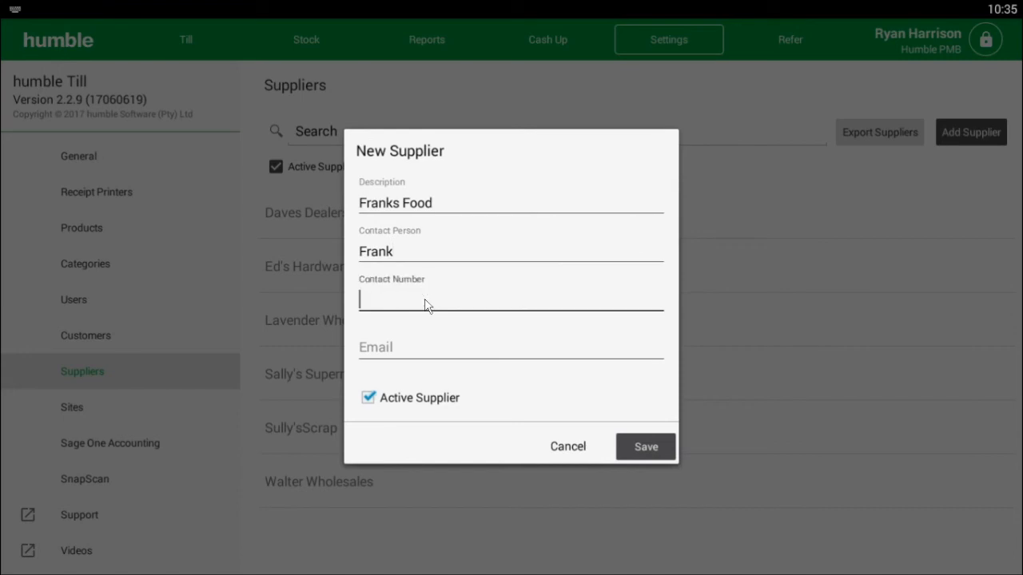
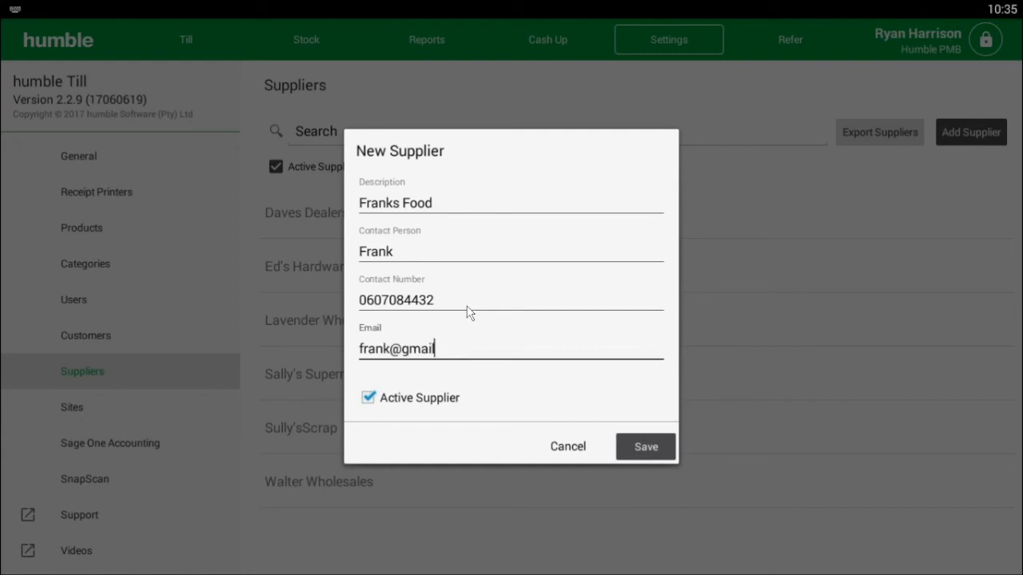
click(368, 398)
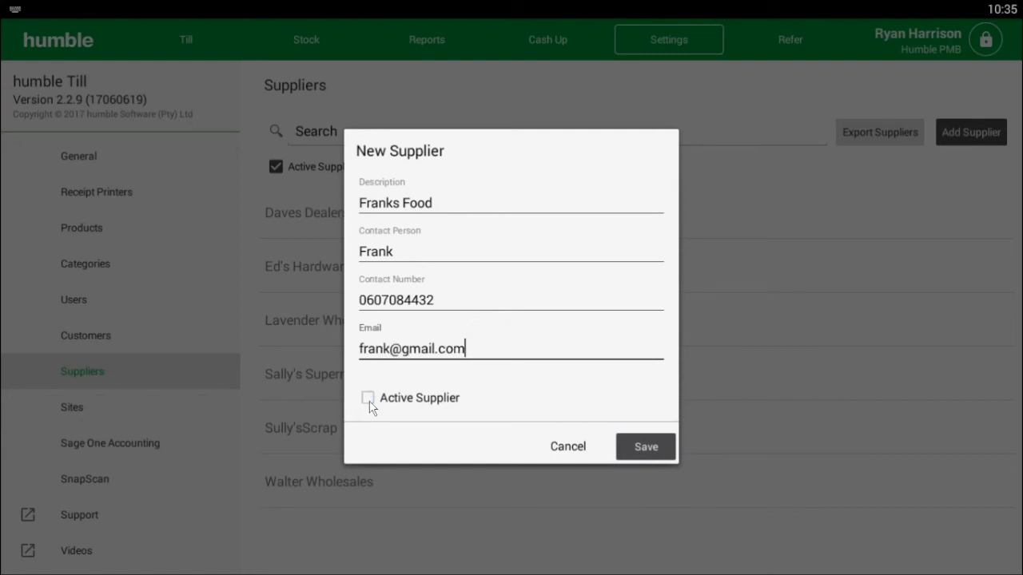
click(645, 446)
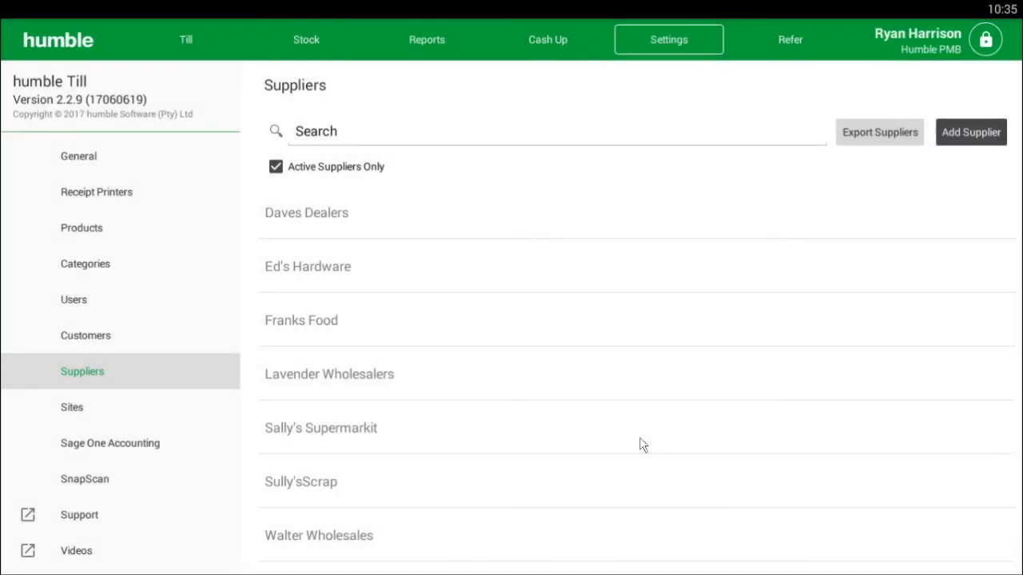
mouse_move(584, 451)
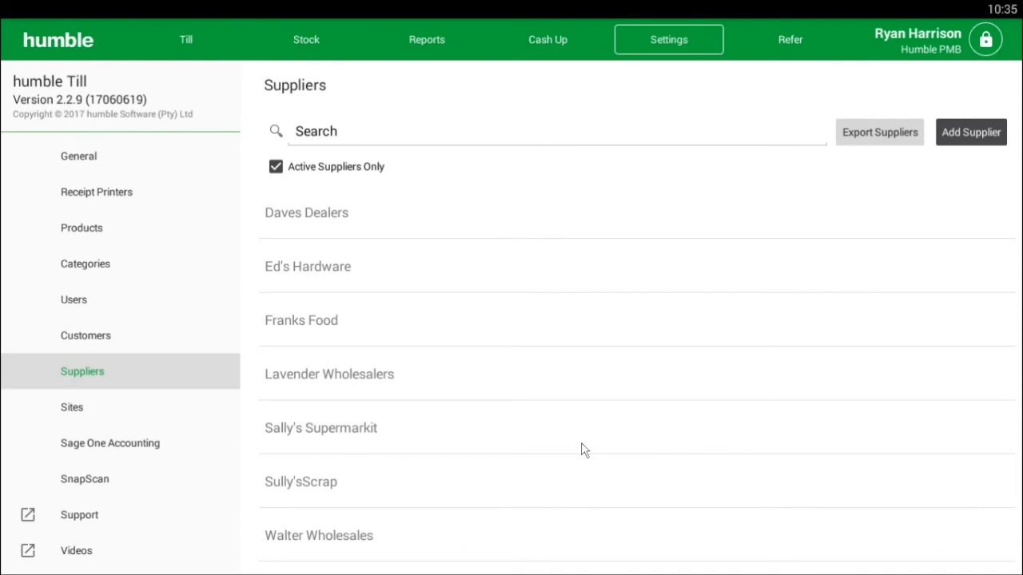
mouse_move(394, 469)
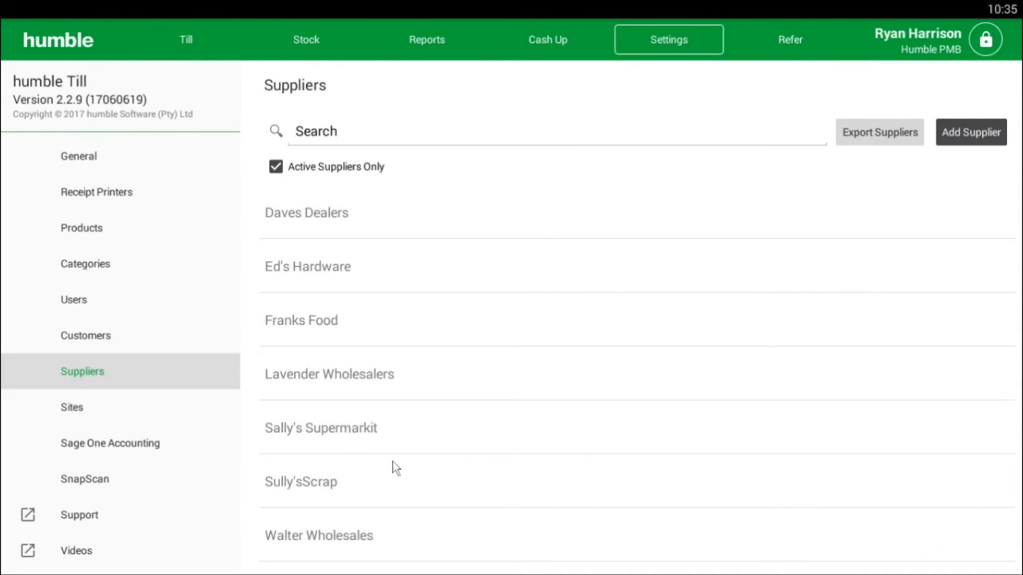